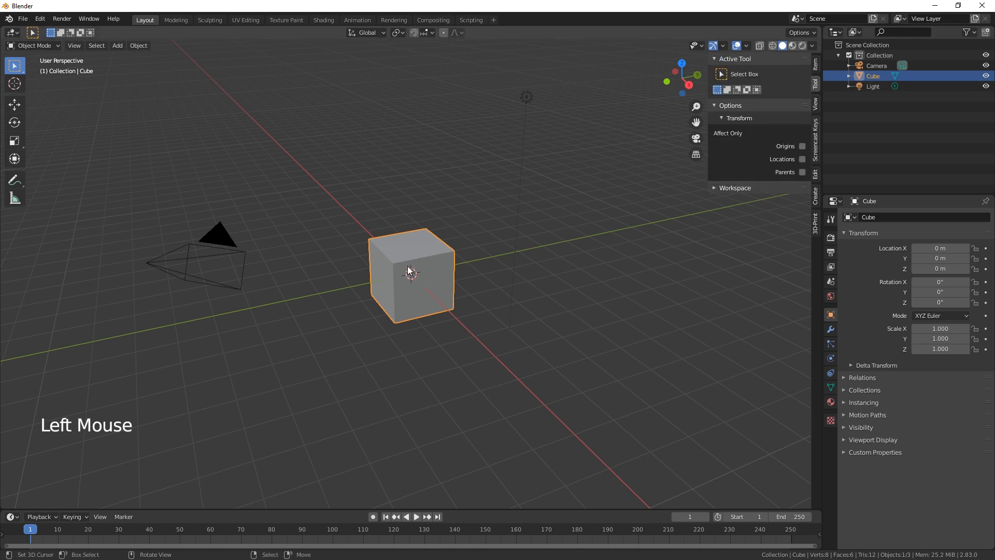
Delete Blender's default cube and camera from the startup scene.
key("Delete")
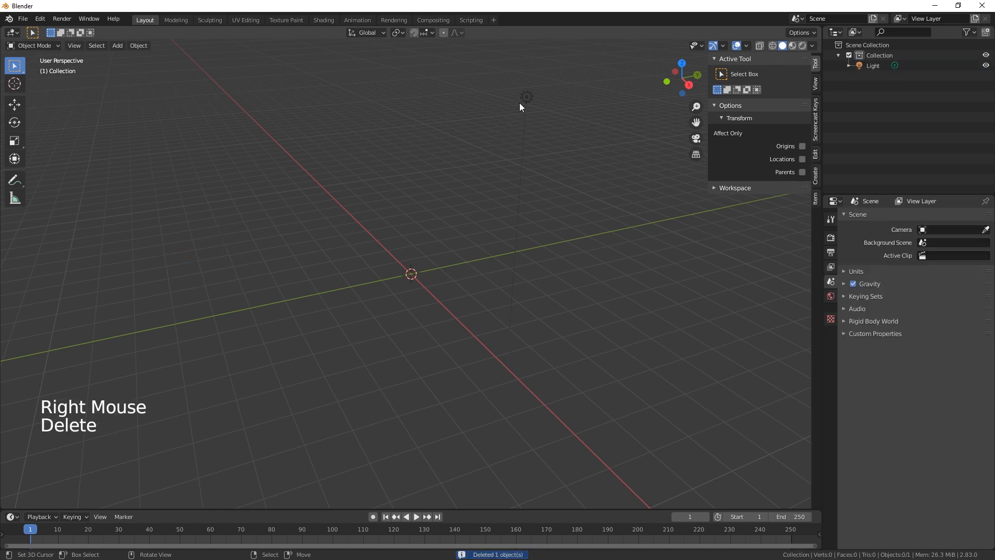
key("Delete")
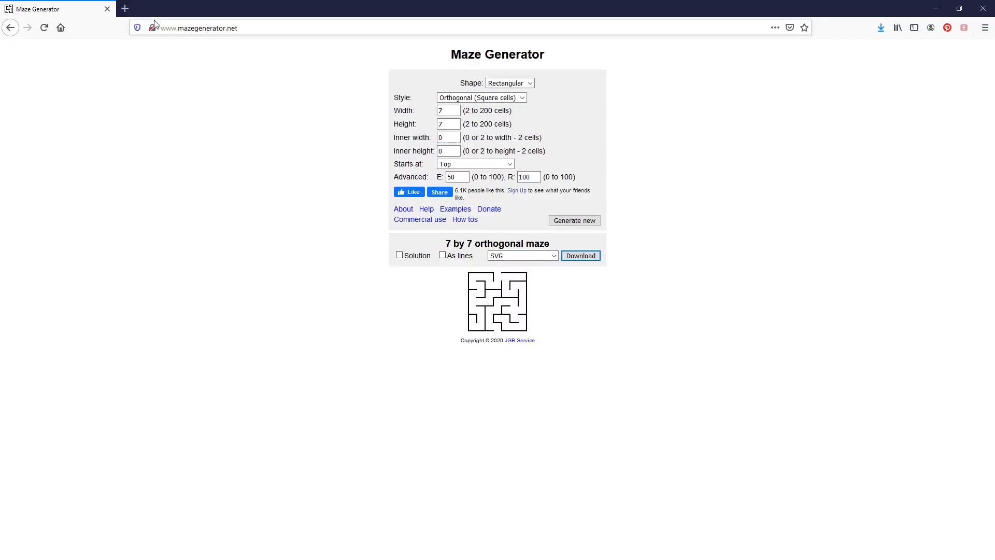
mouse_move(170, 41)
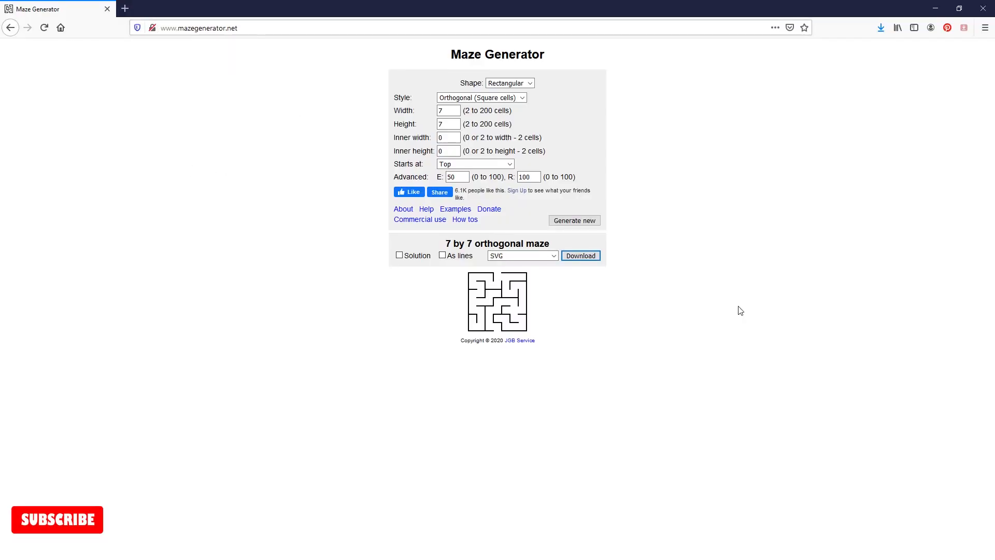
Regenerate the 7x7 maze on mazegenerator.net several times and download it as SVG.
left_click(57, 519)
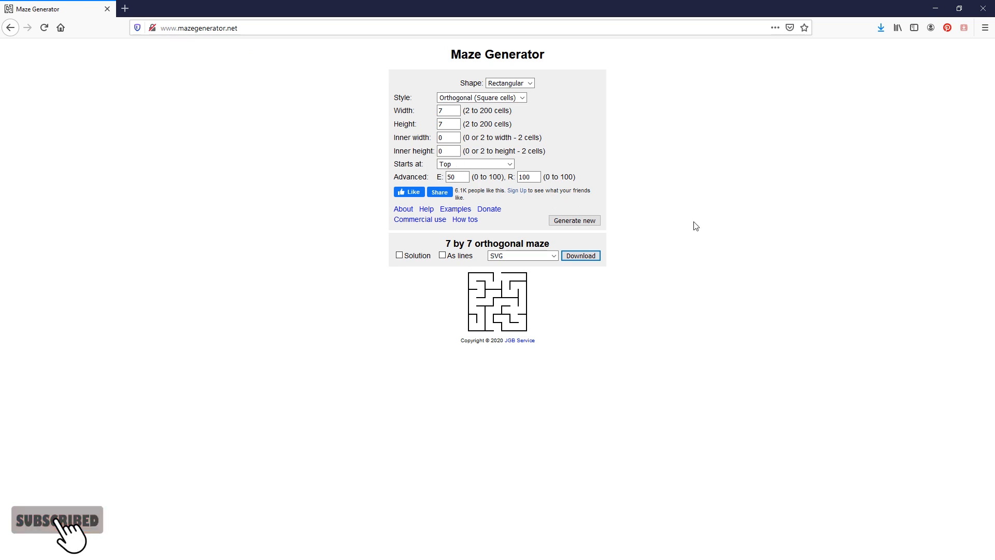
mouse_move(749, 269)
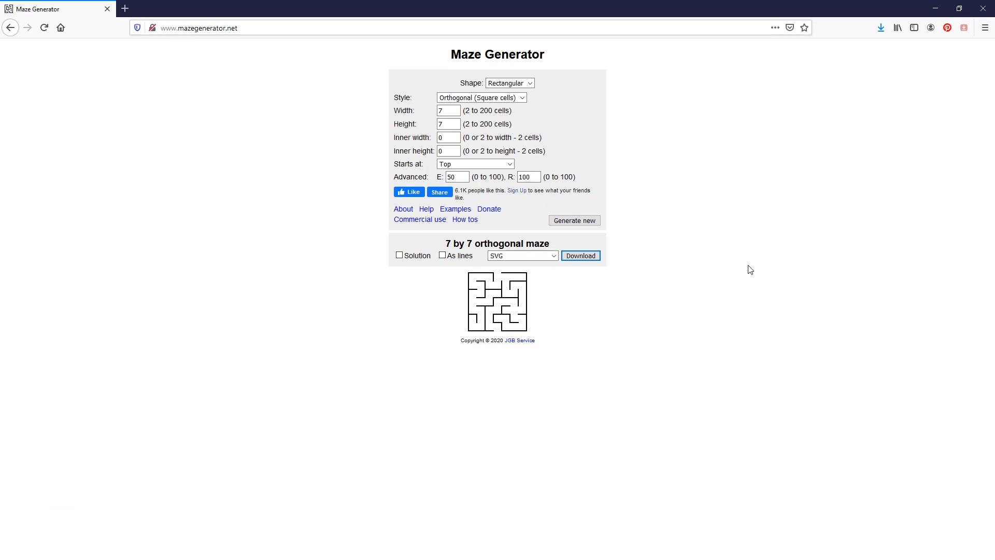
mouse_move(410, 125)
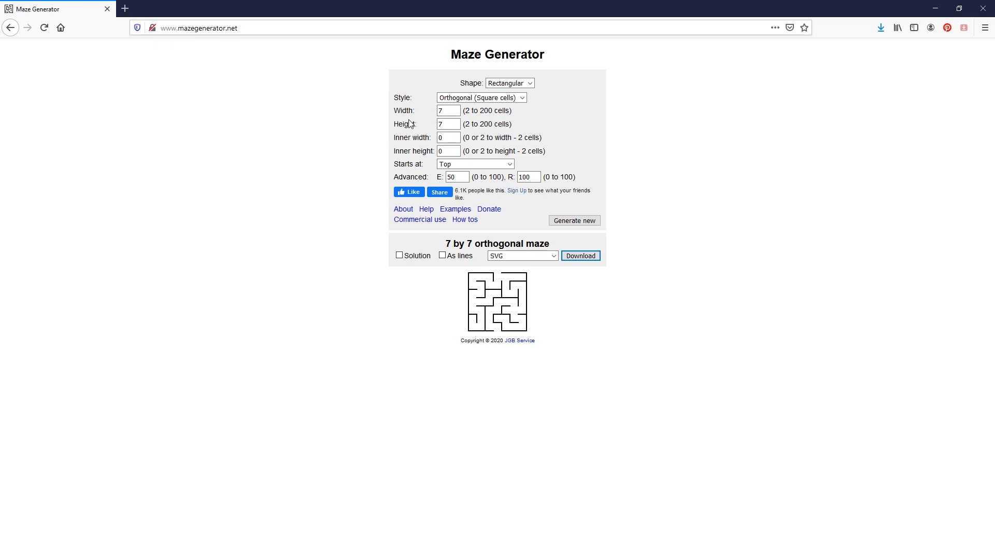
mouse_move(758, 342)
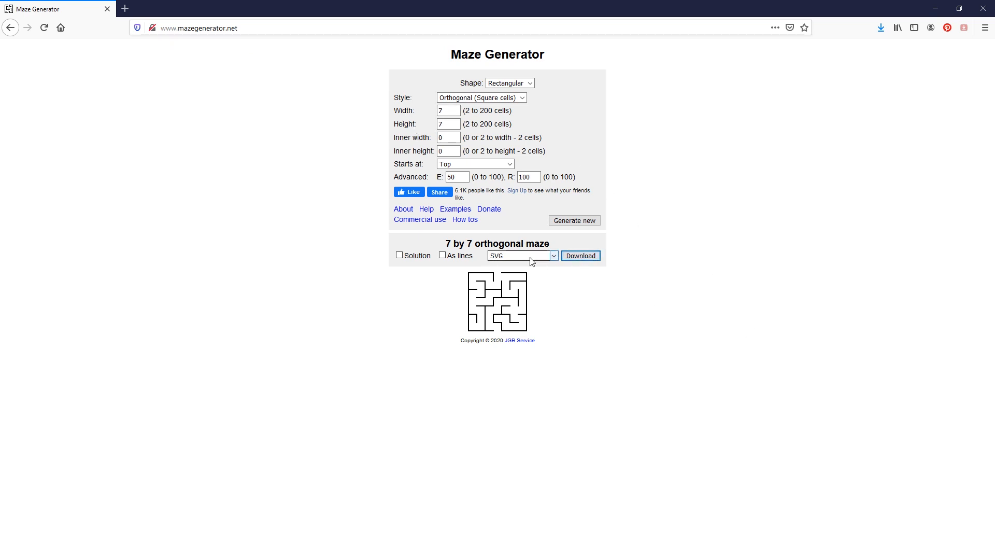
left_click(573, 220)
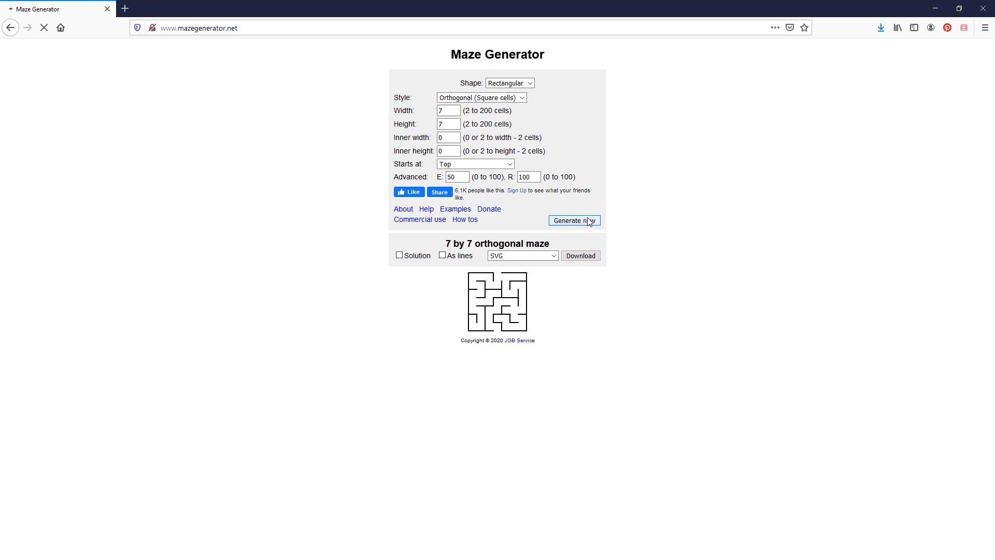
mouse_move(580, 255)
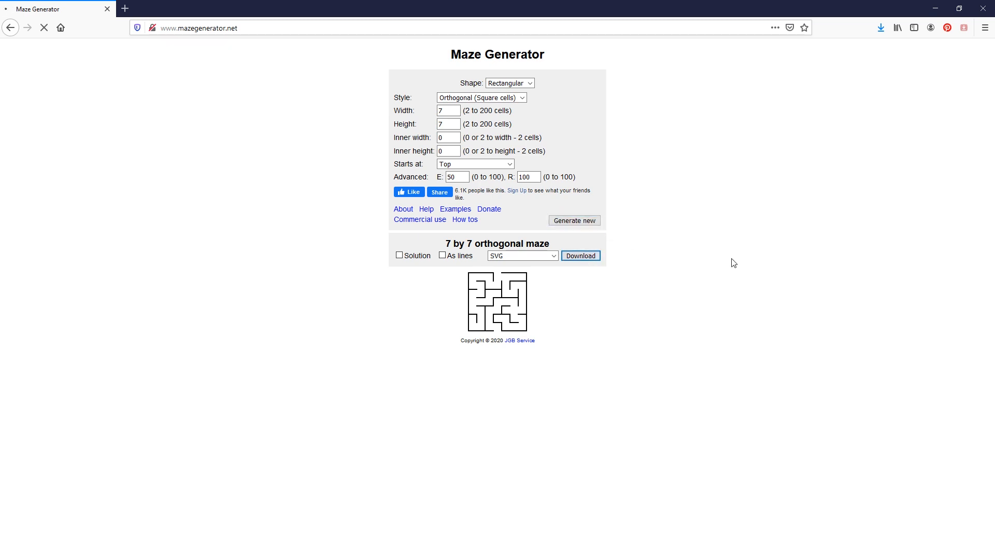
left_click(573, 221)
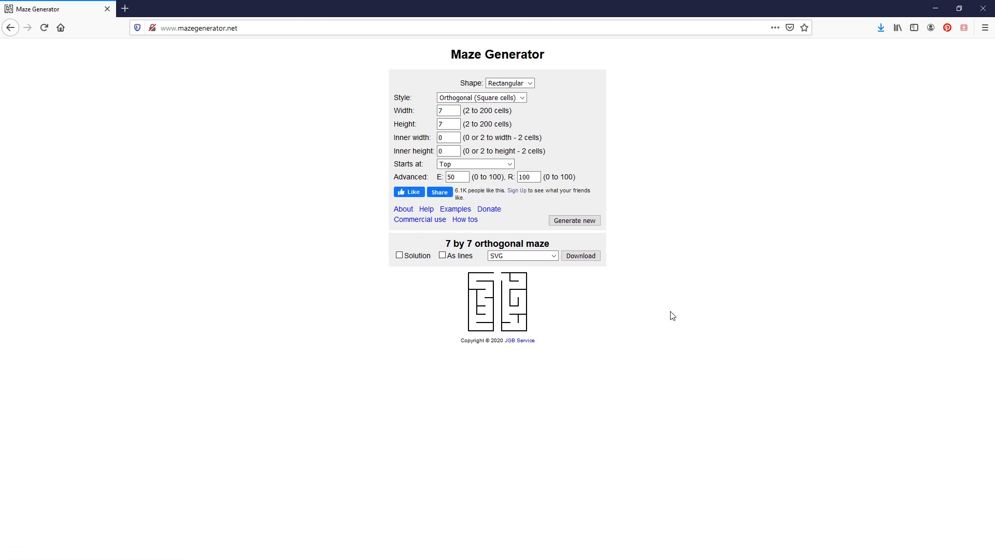
mouse_move(497, 325)
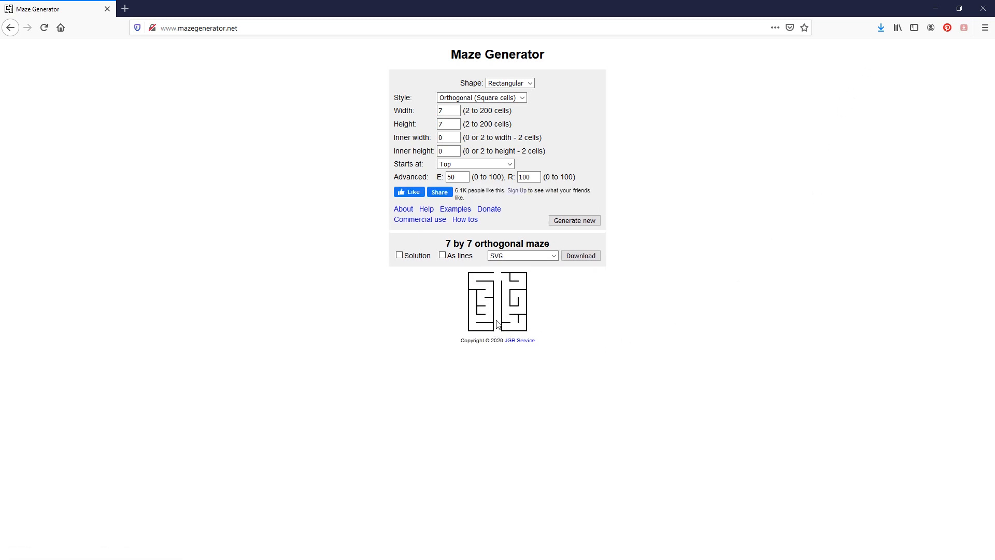
mouse_move(498, 330)
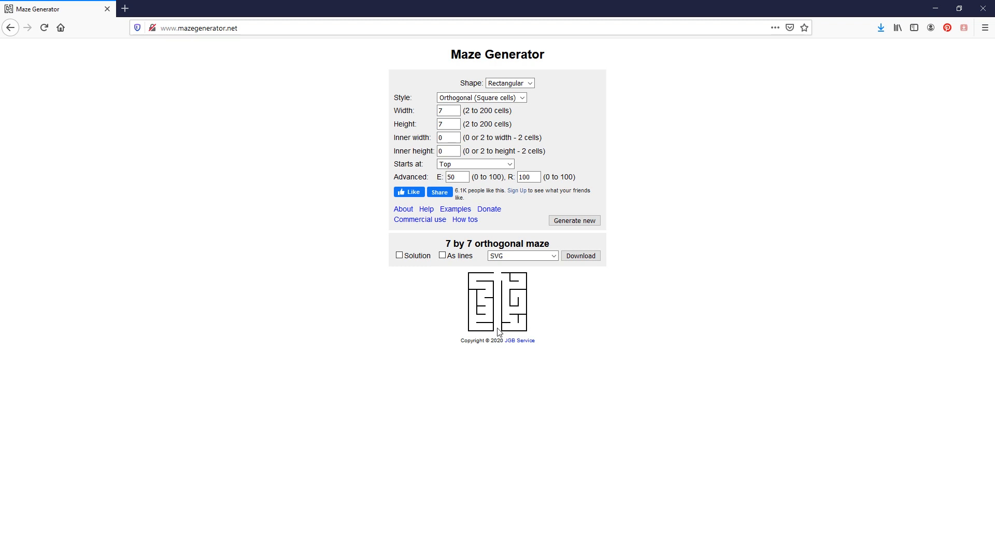
mouse_move(500, 325)
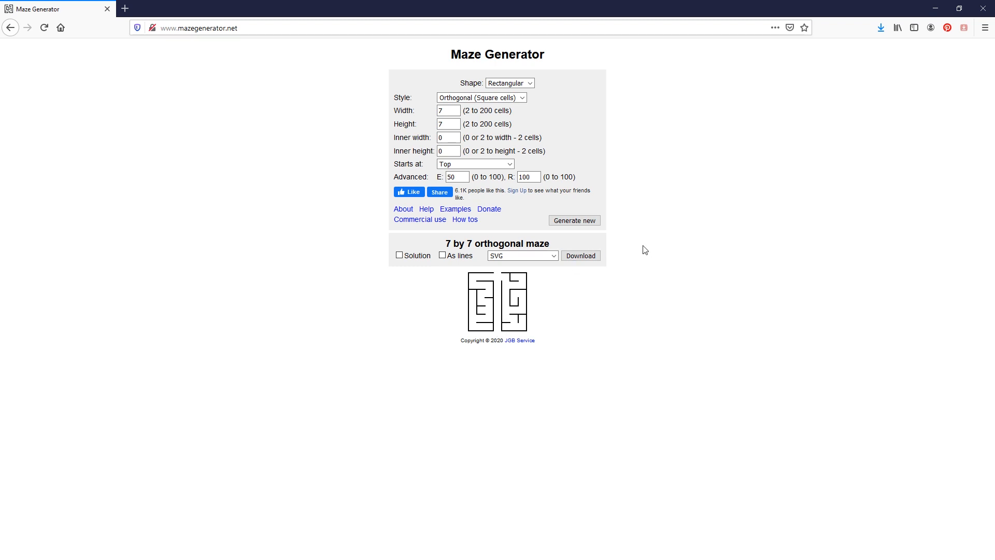
left_click(573, 220)
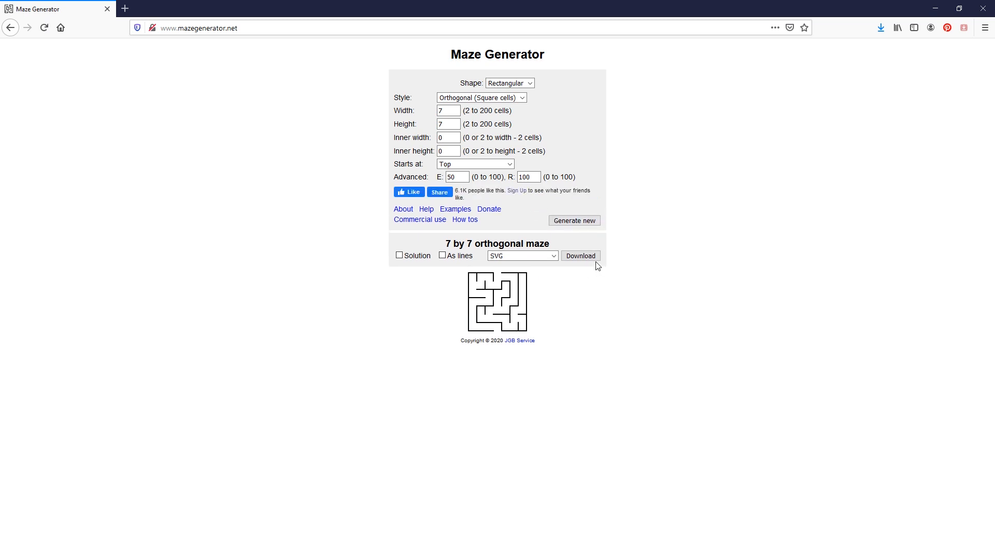
left_click(579, 255)
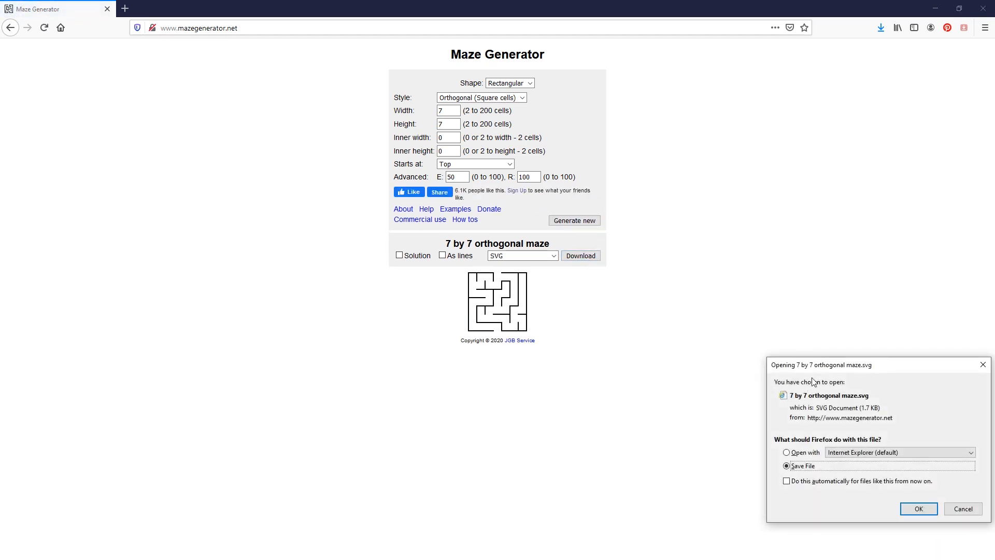
mouse_move(933, 480)
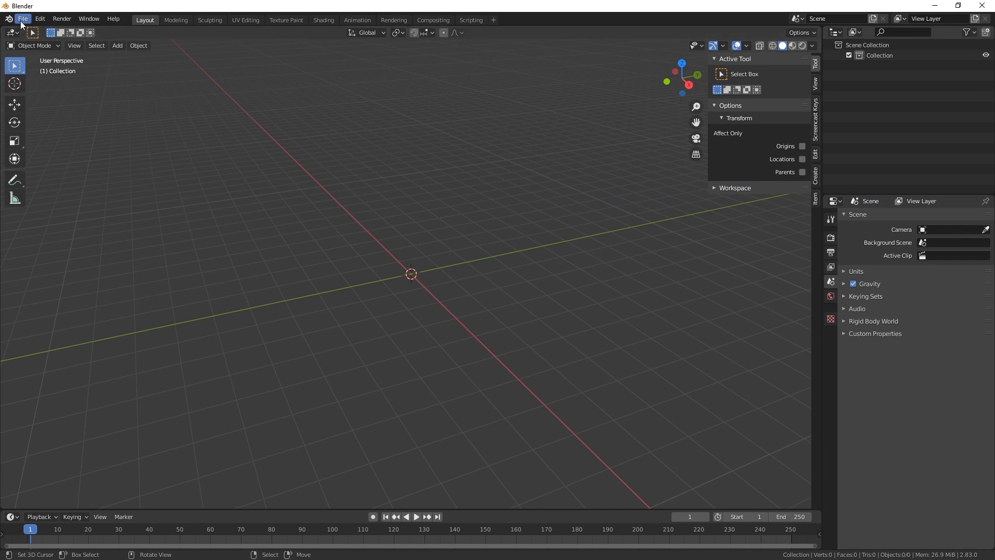
Open Blender's File menu to import the downloaded maze SVG.
left_click(23, 18)
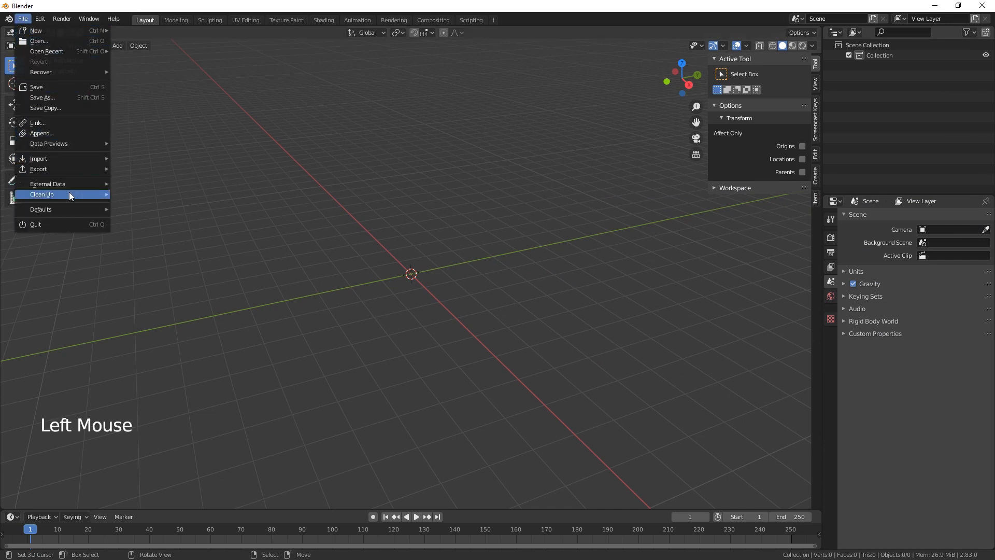
mouse_move(39, 158)
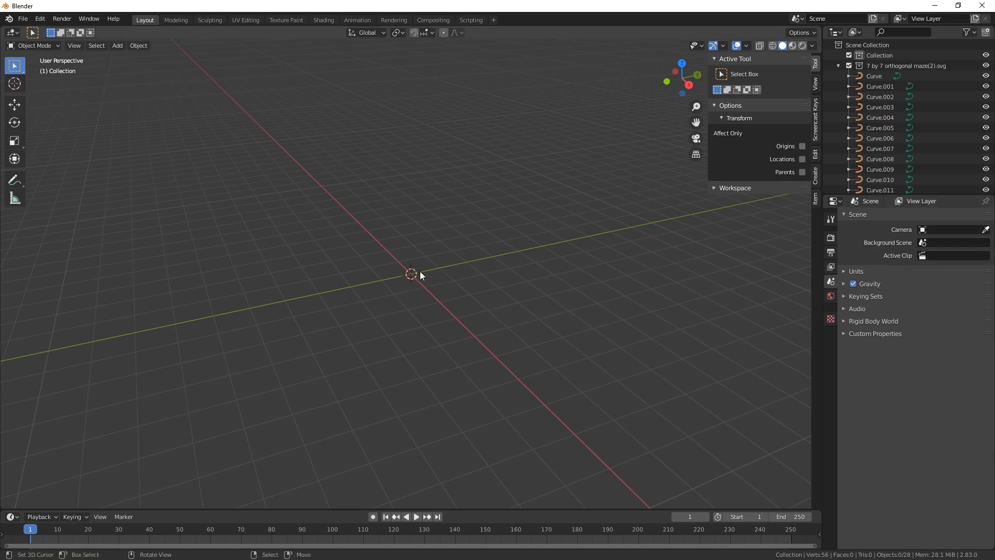
mouse_move(465, 266)
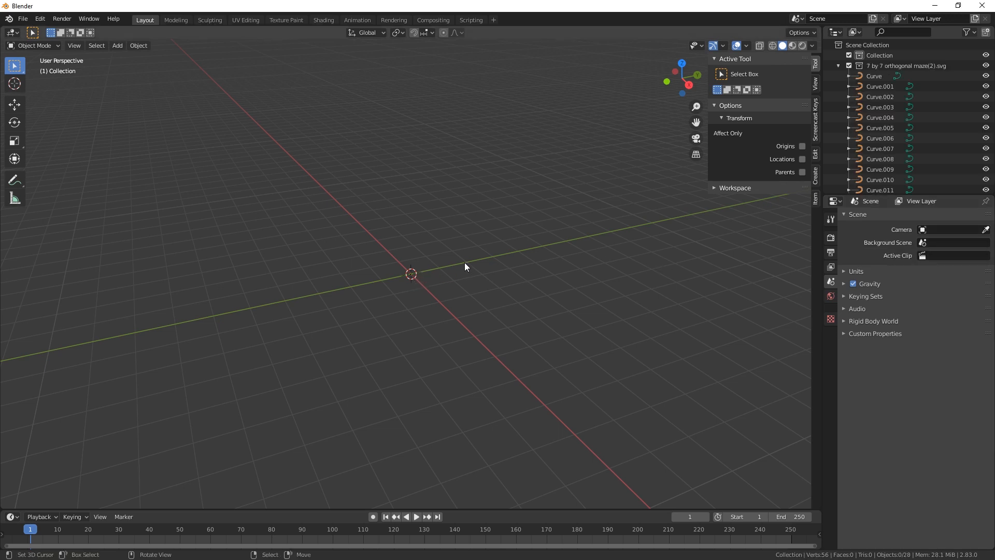
Select all 28 maze curves in the Outliner and scale them up to about 309x.
left_click(874, 76)
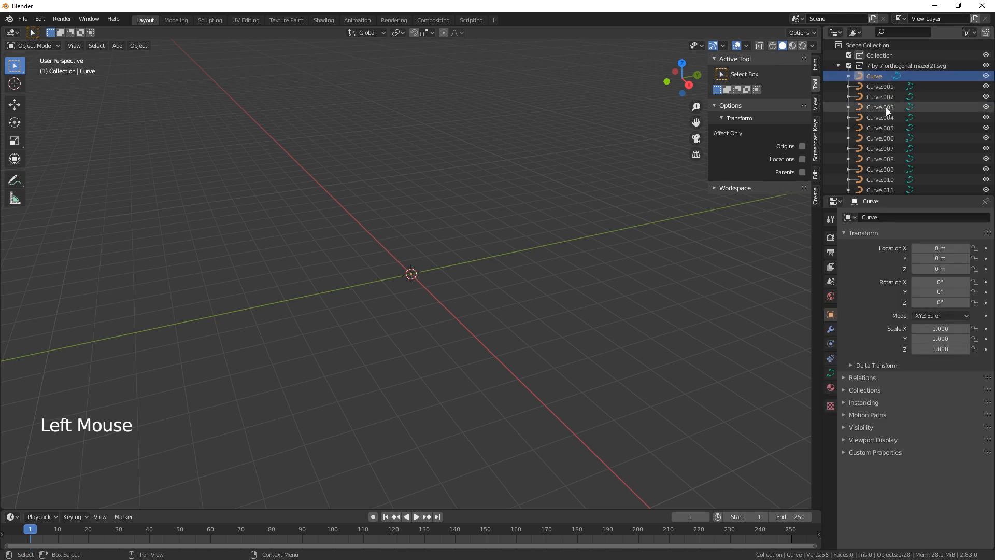
left_click(880, 184)
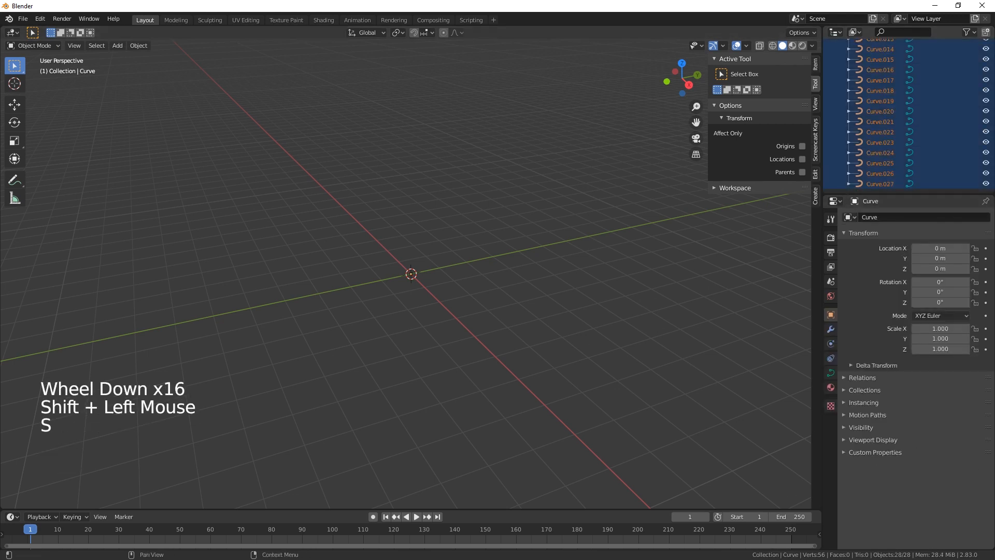
key("s")
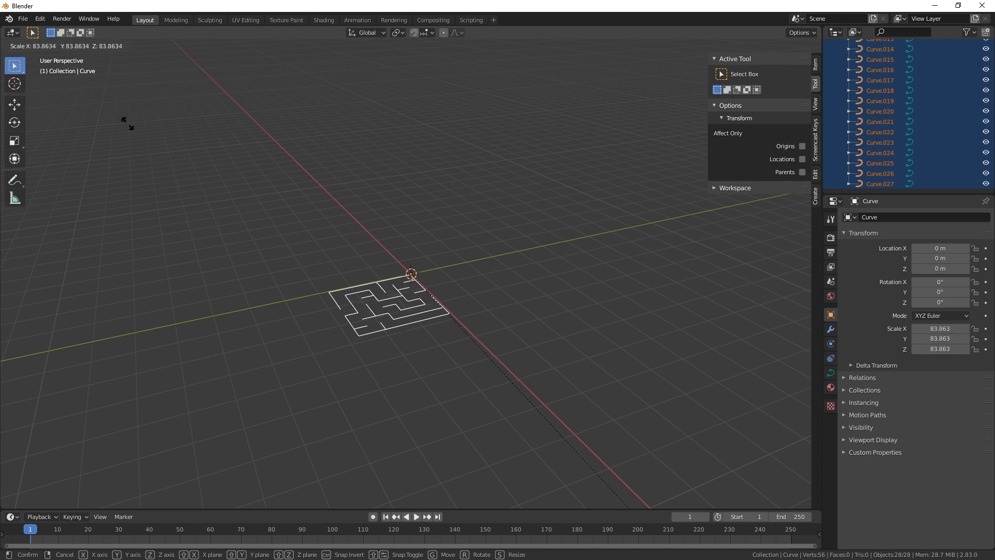
key("s")
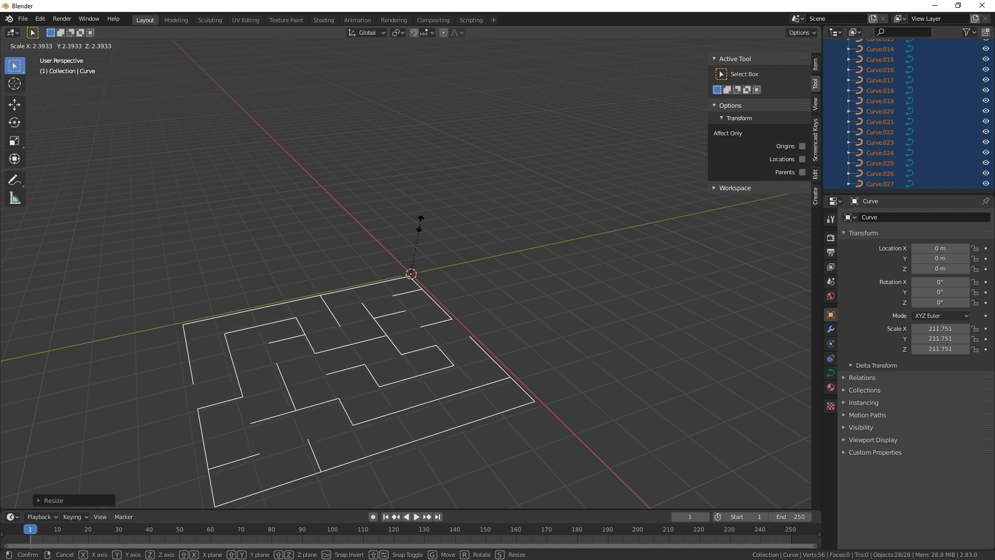
scroll("down", 3)
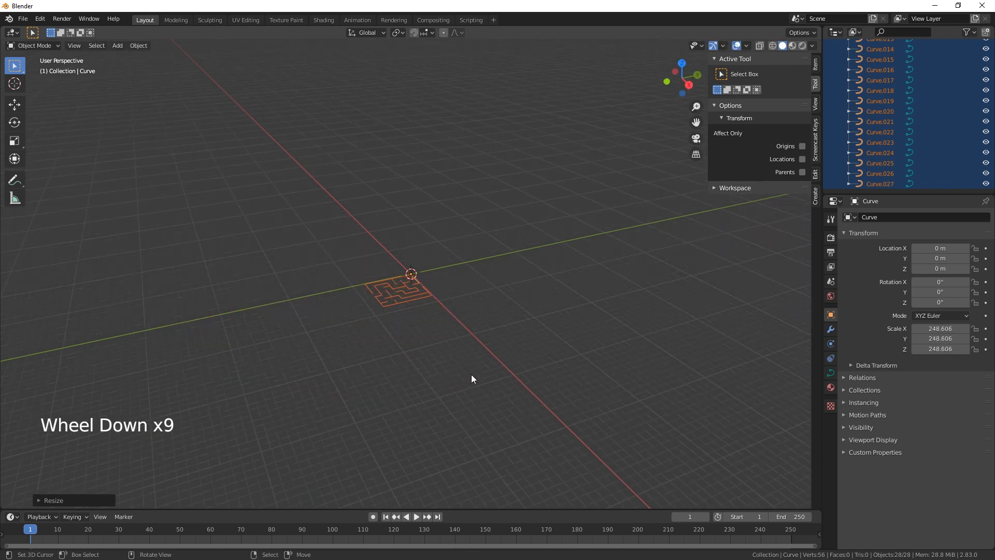
key("s")
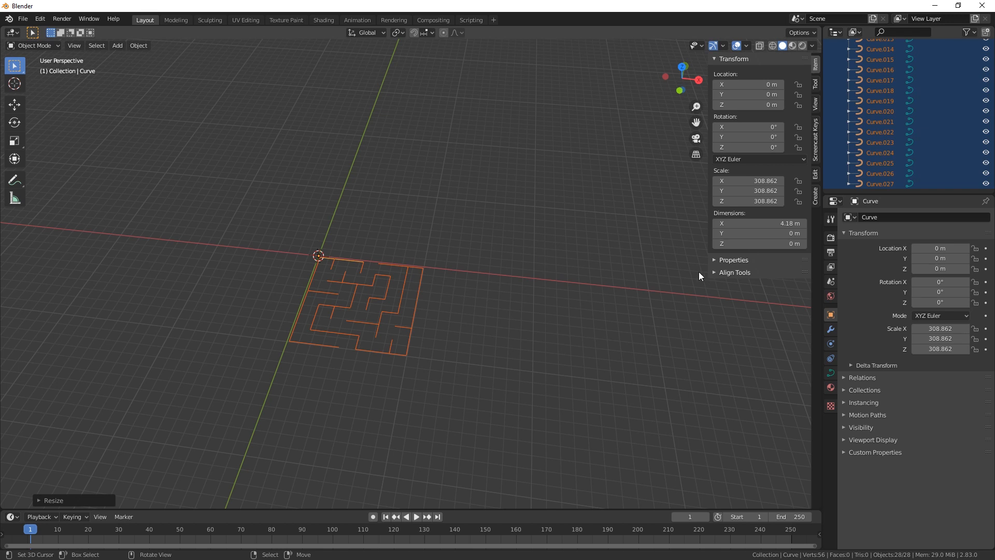
Apply scale to the enlarged maze curves so their scale reads 1.000.
key("ctrl+a")
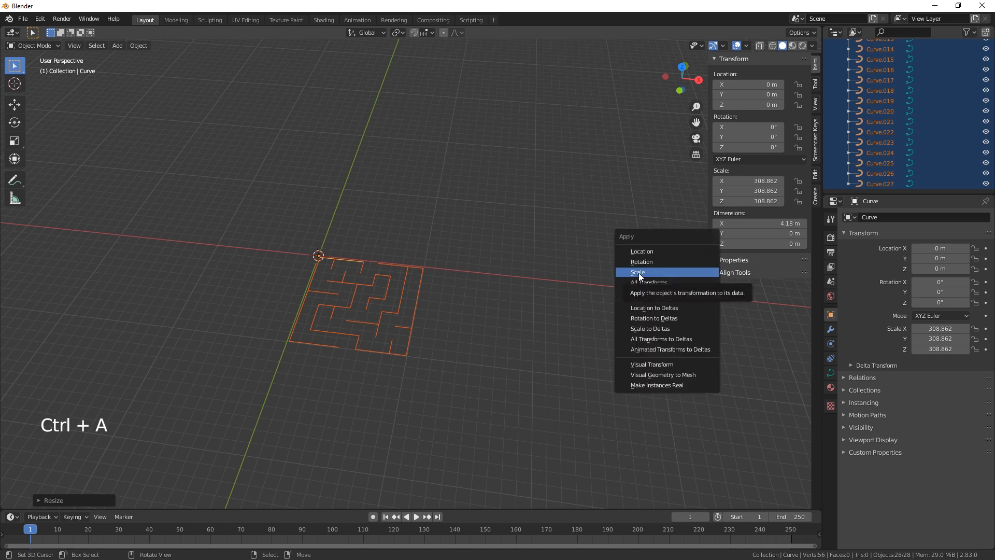
left_click(637, 271)
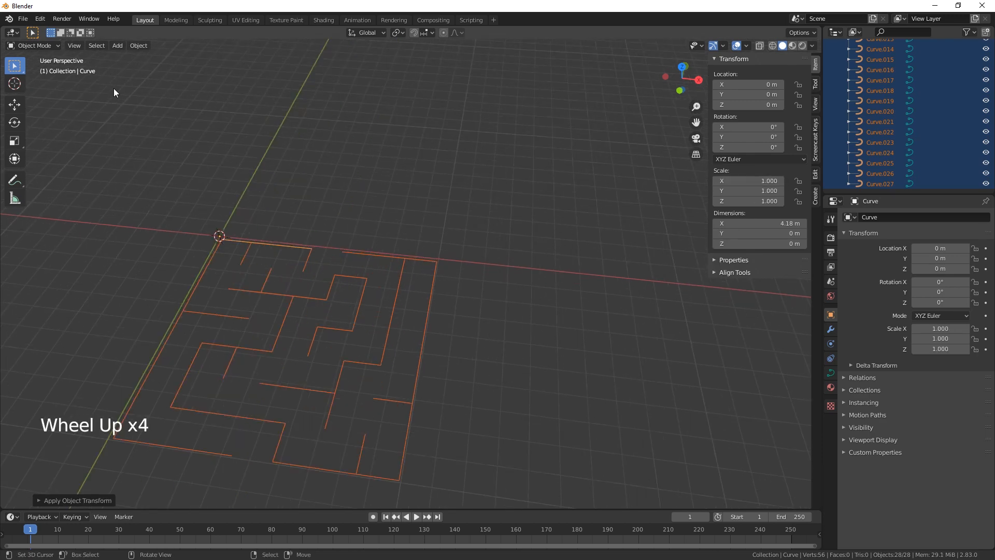
Enter Edit Mode on the maze curves and select all 168 control points.
key("Tab")
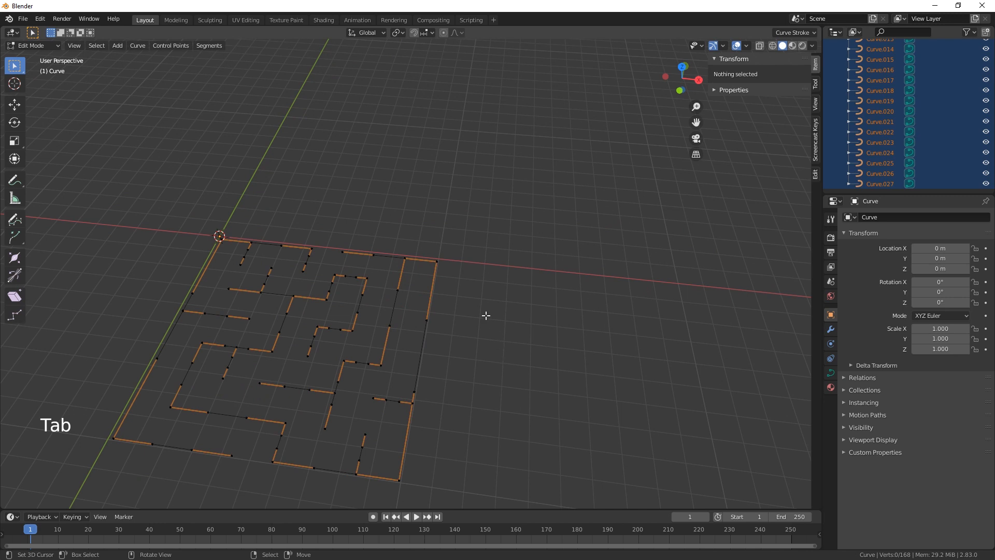
mouse_move(433, 77)
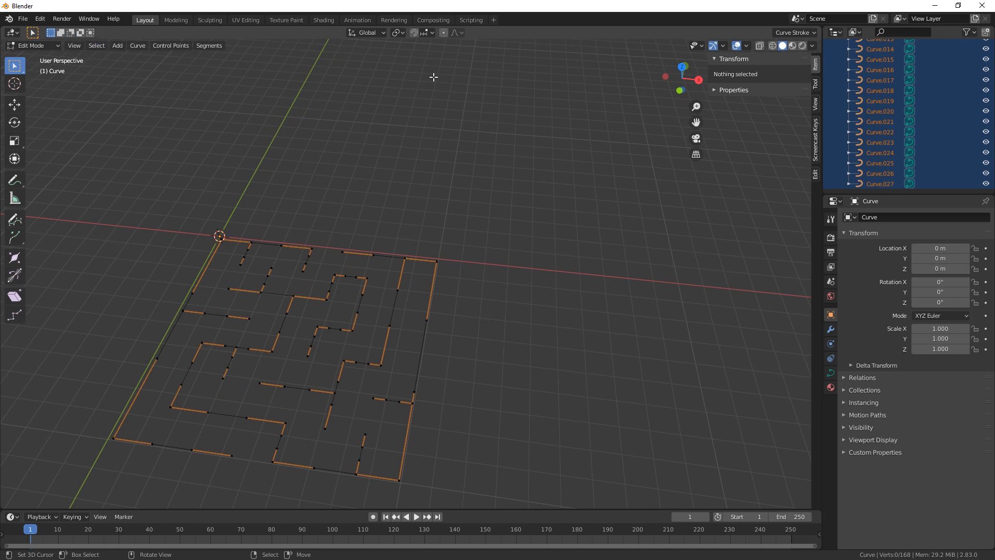
scroll("down", 3)
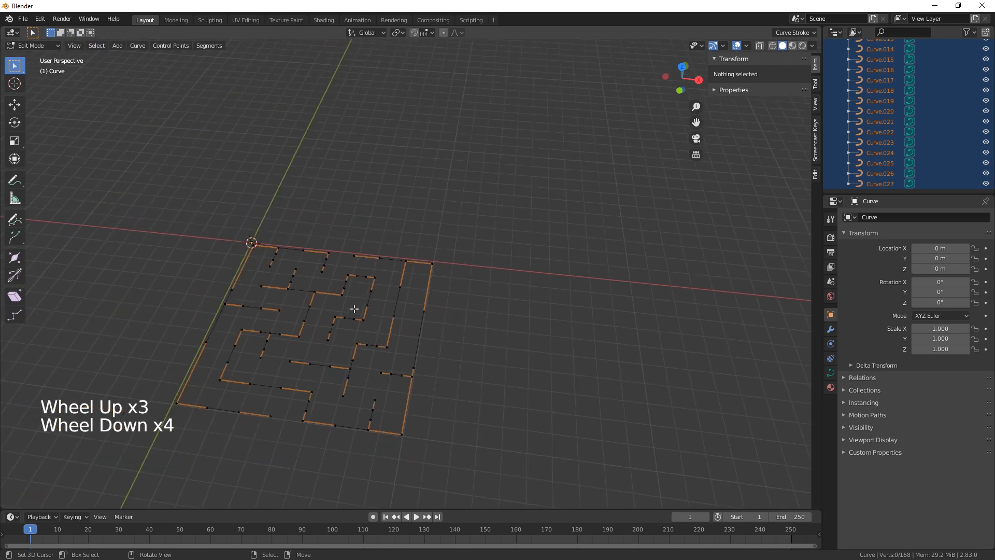
key("a")
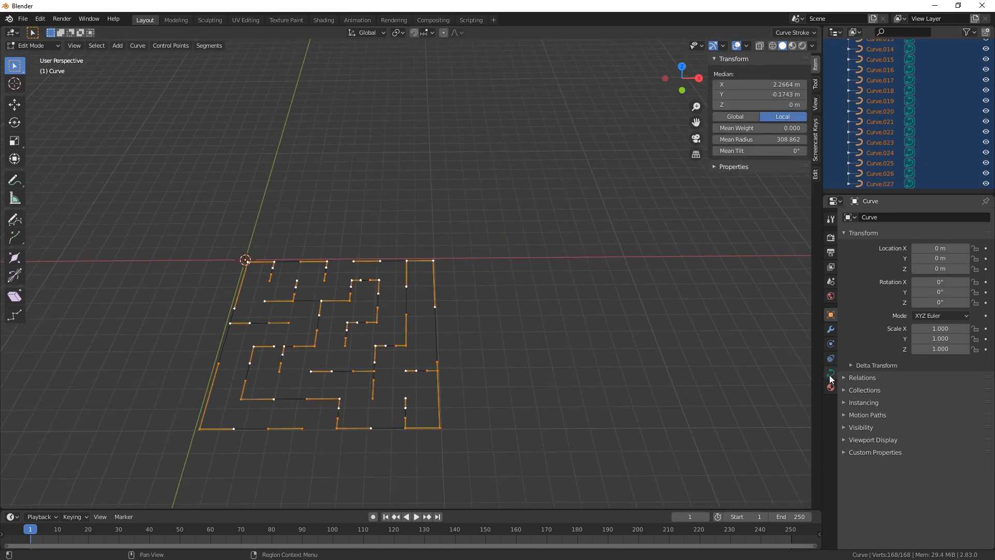
Return to Object Mode and convert the 28 maze curves to meshes.
key("Tab")
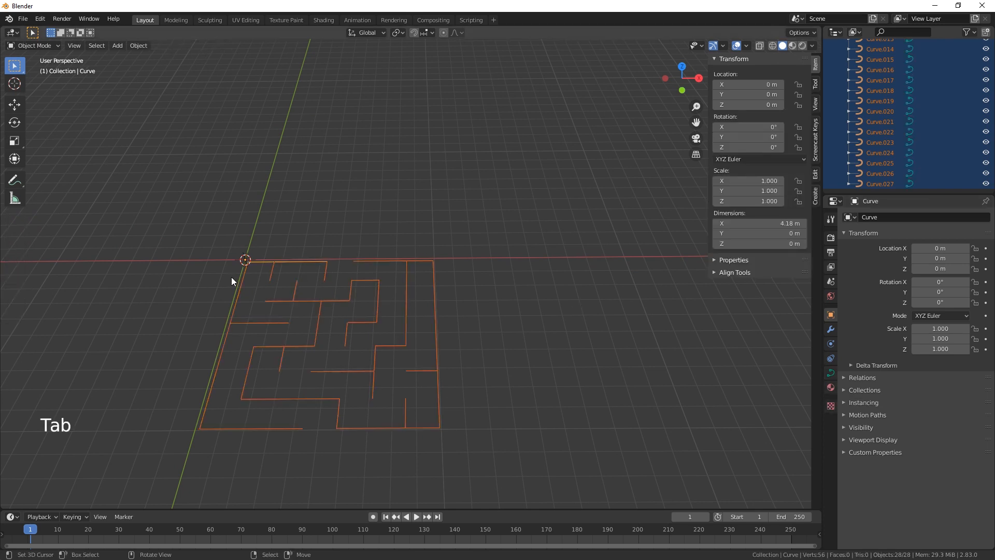
left_click(138, 45)
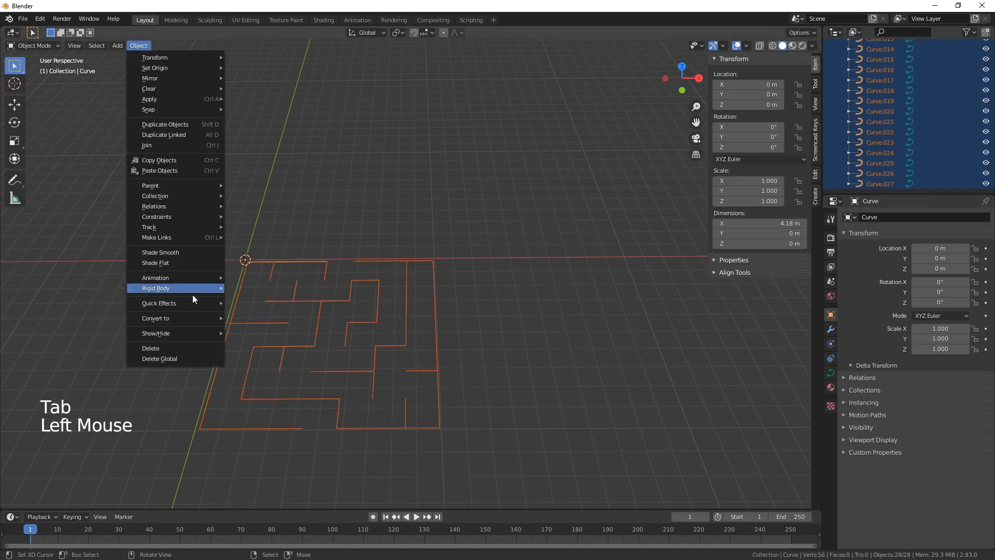
mouse_move(155, 317)
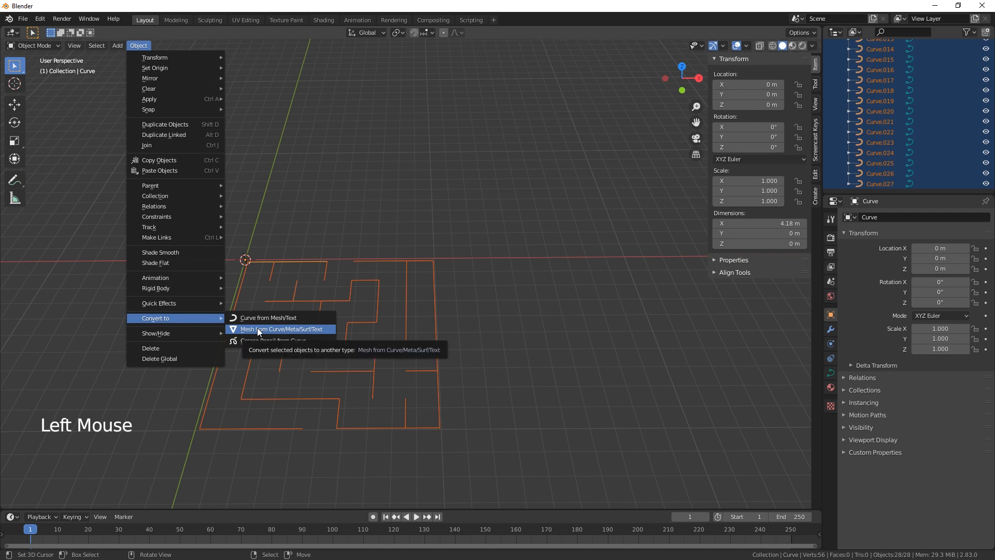
left_click(278, 328)
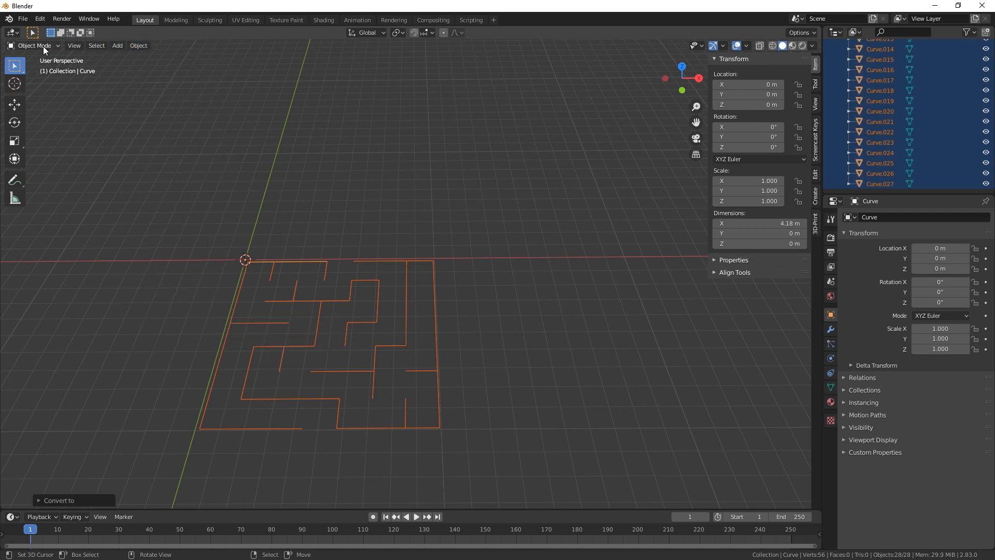
Select all maze mesh edges in Edit Mode and extrude them upward along Z into walls.
key("Tab")
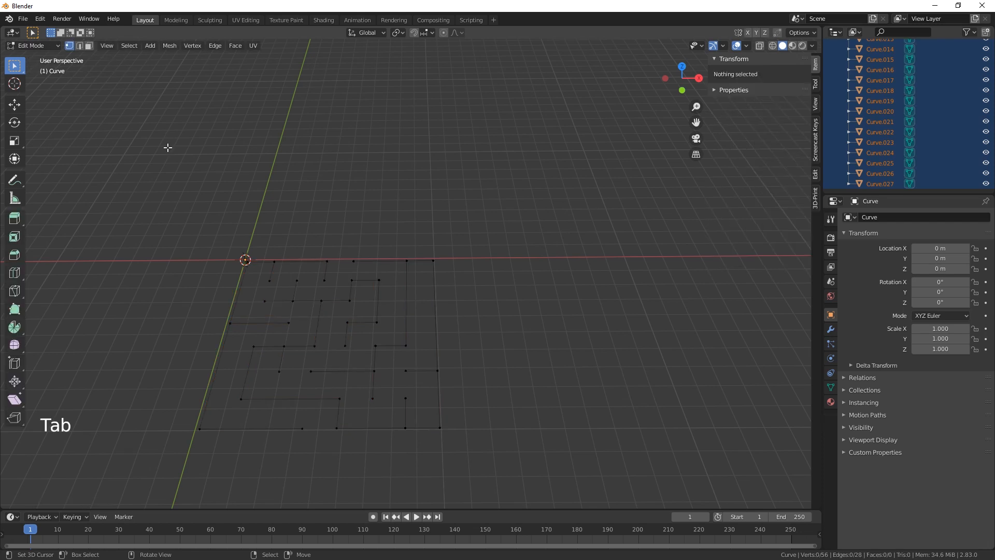
mouse_move(81, 45)
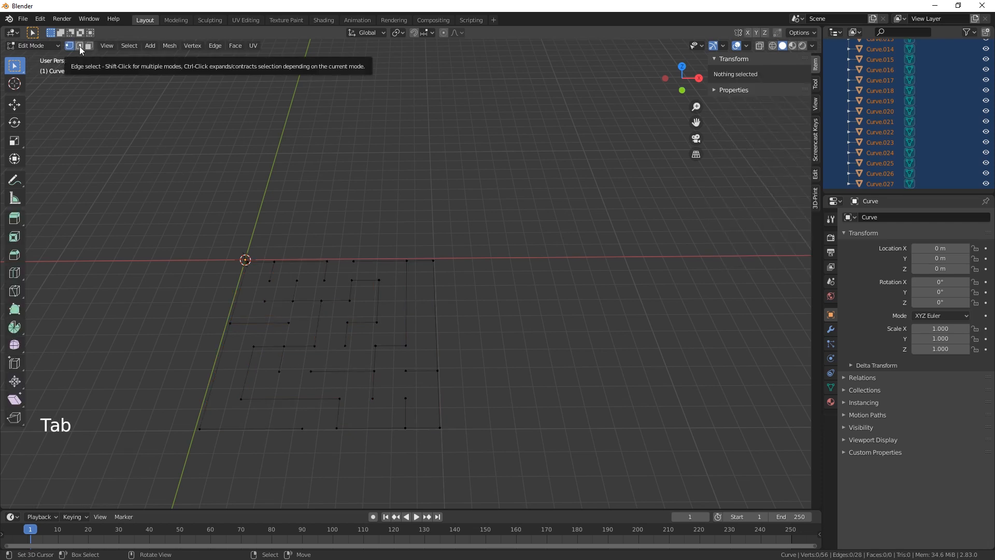
key("a")
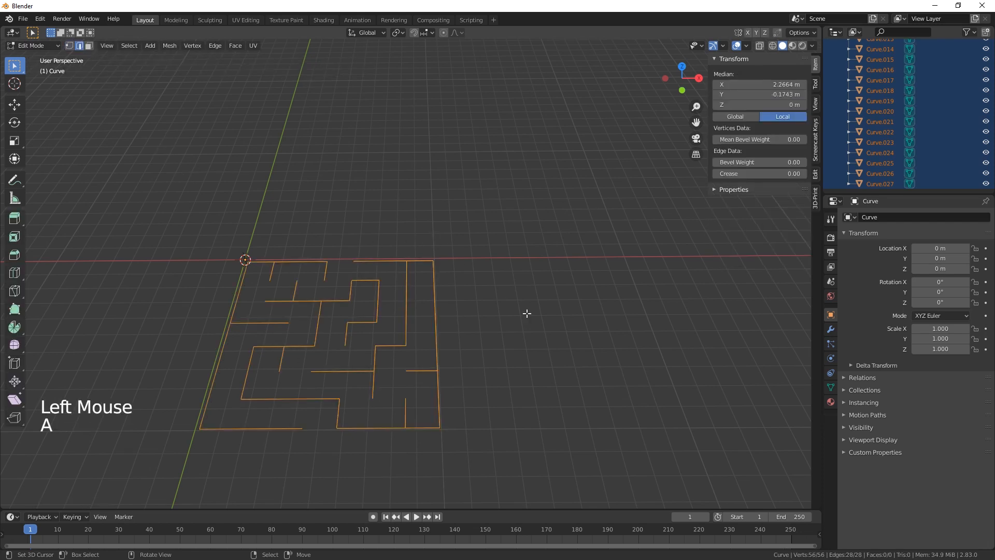
left_click_drag(526, 313, 494, 365)
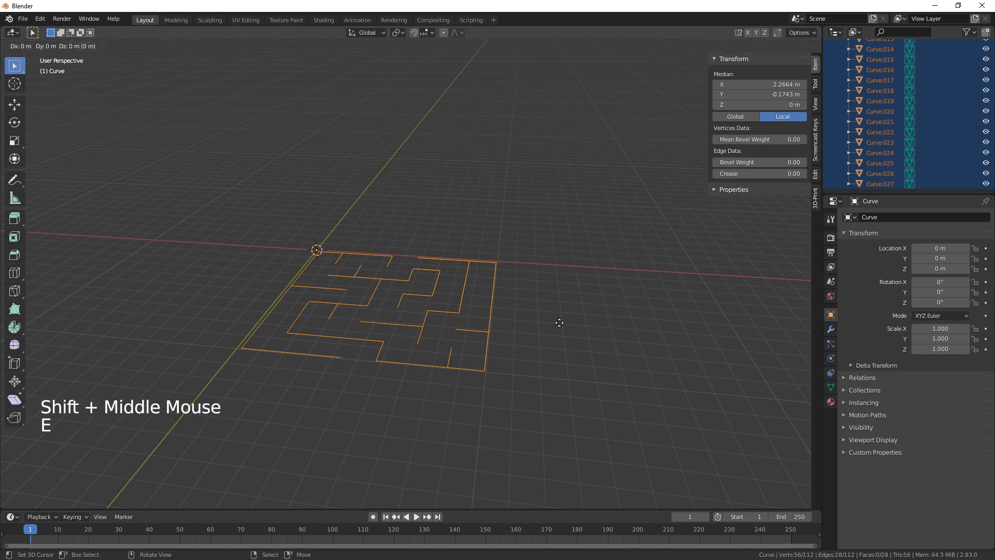
key("e")
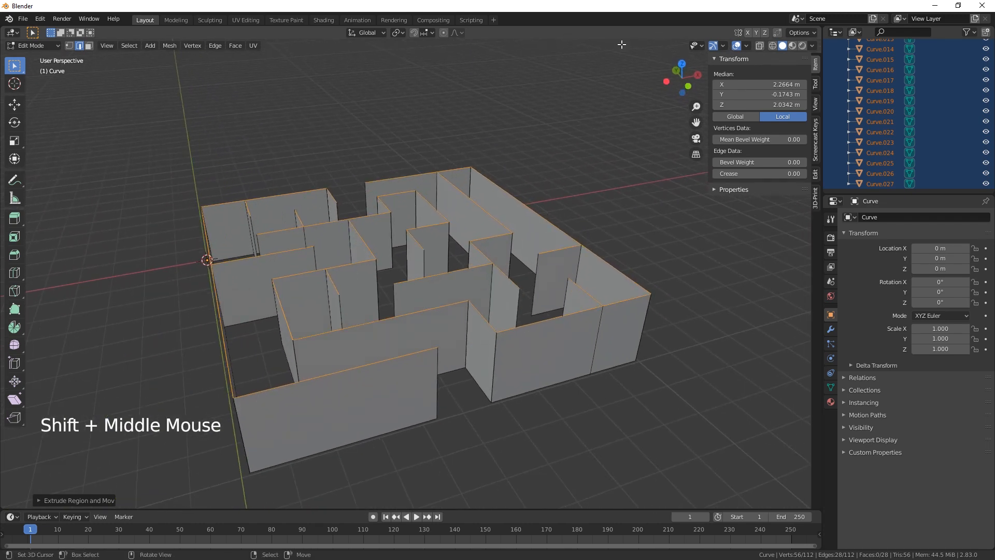
mouse_move(746, 45)
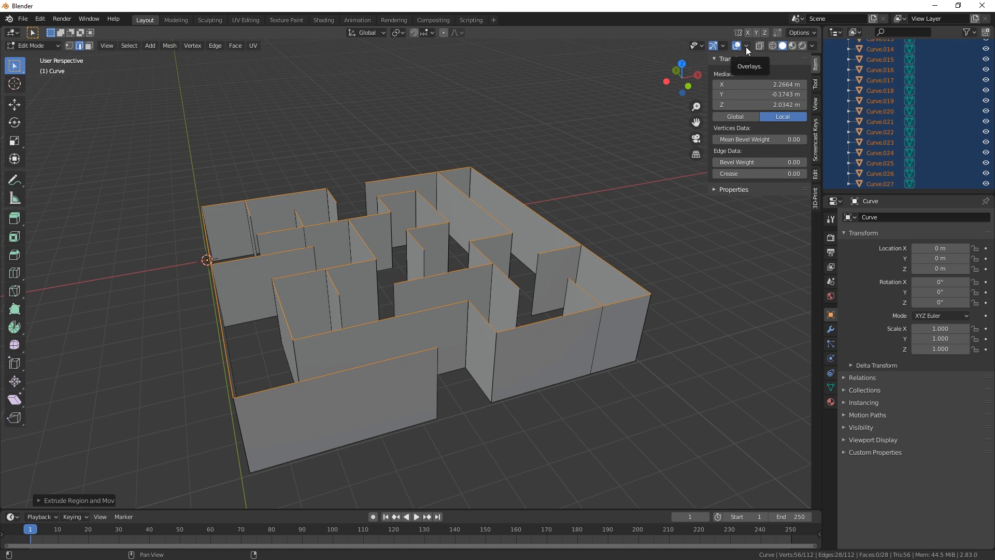
Enable face normals in Viewport Overlays and orbit to inspect the maze walls.
left_click(747, 45)
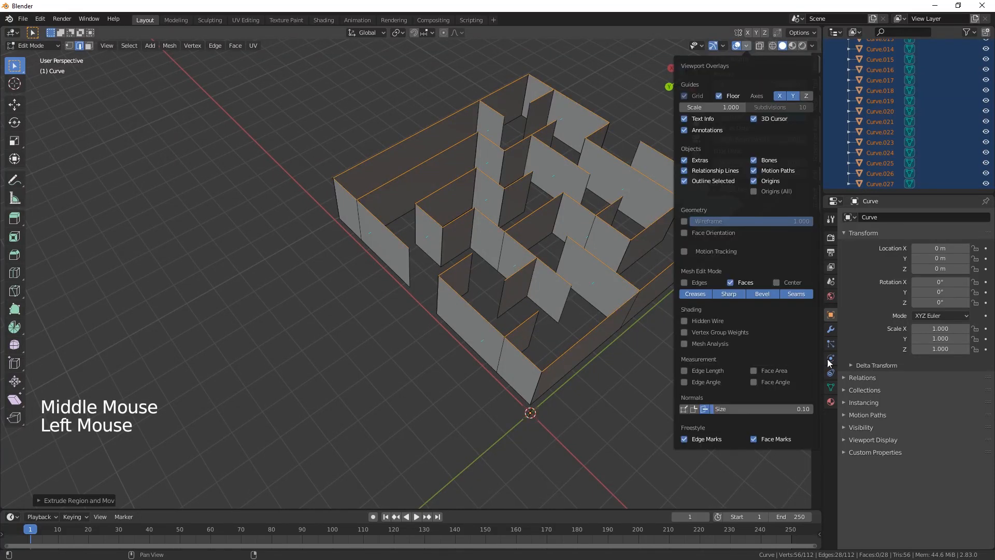
left_click_drag(729, 409, 802, 409)
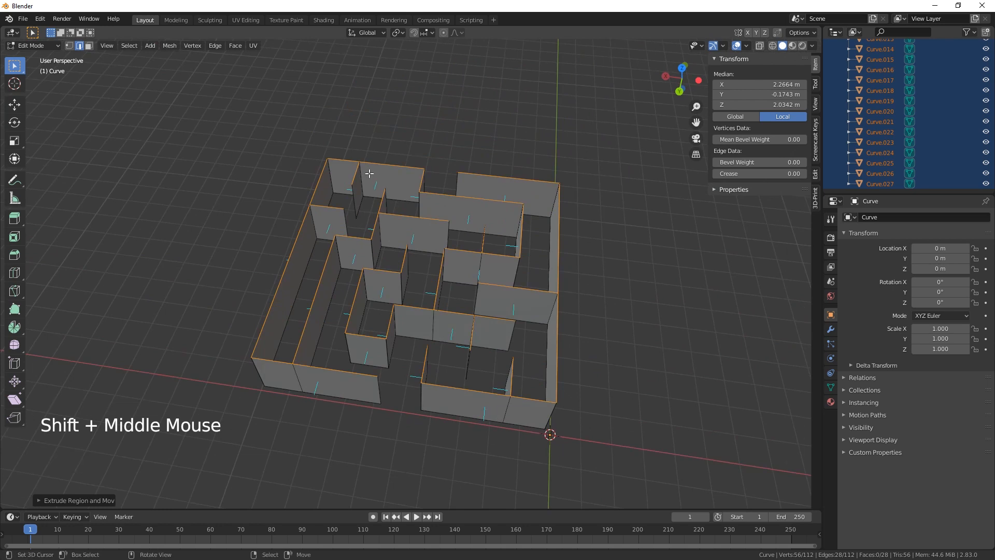
Select the wall faces and extrude them along their normals to give the walls thickness.
left_click(371, 177)
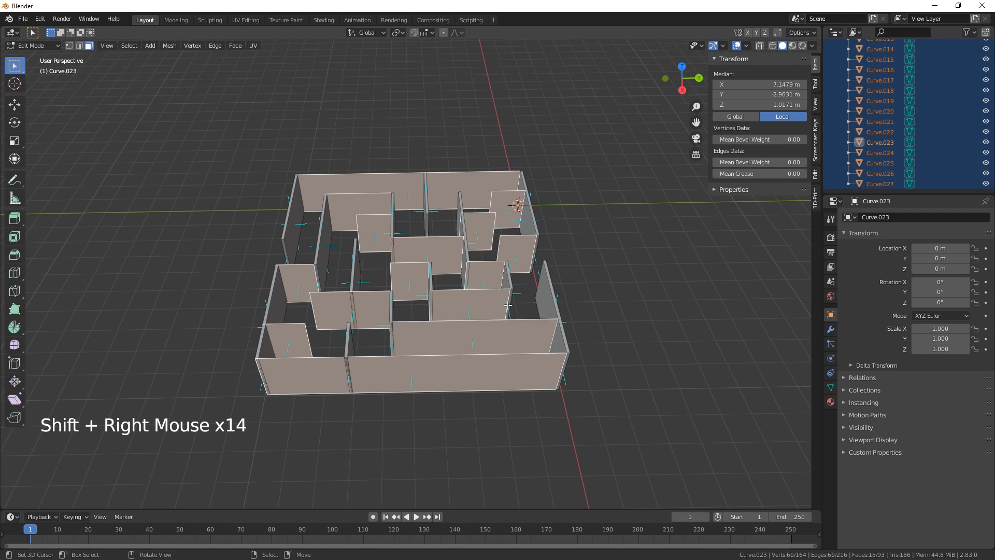
key("e")
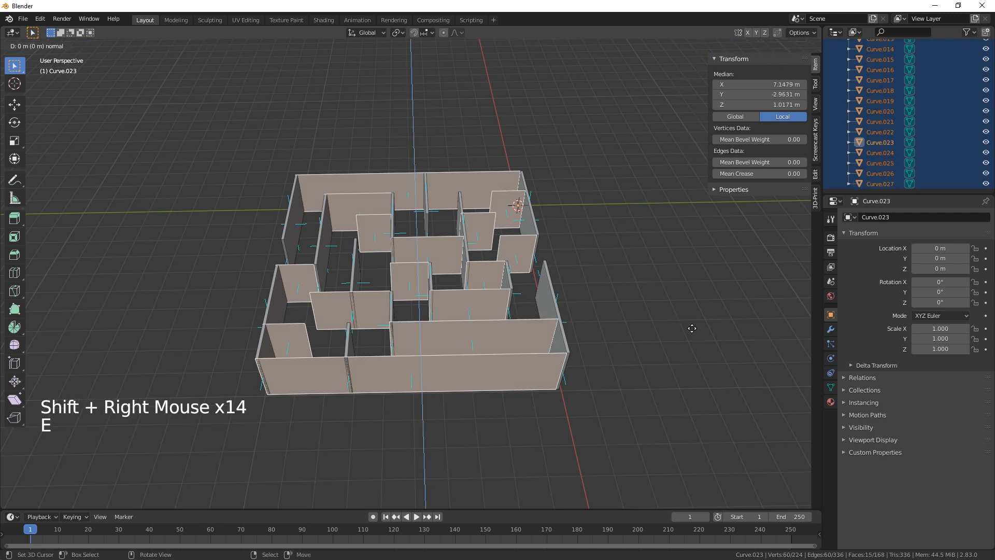
key("e")
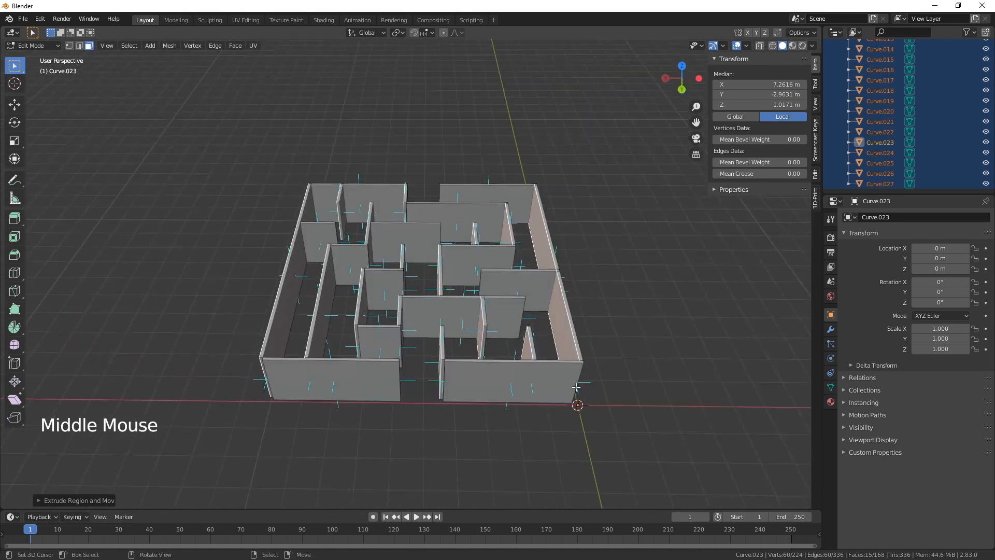
scroll("up", 3)
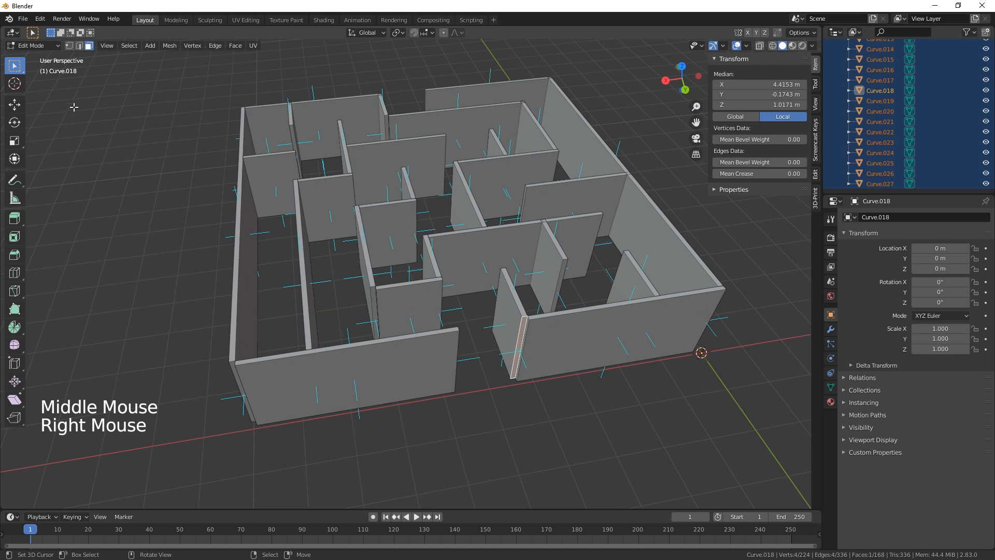
left_click(15, 158)
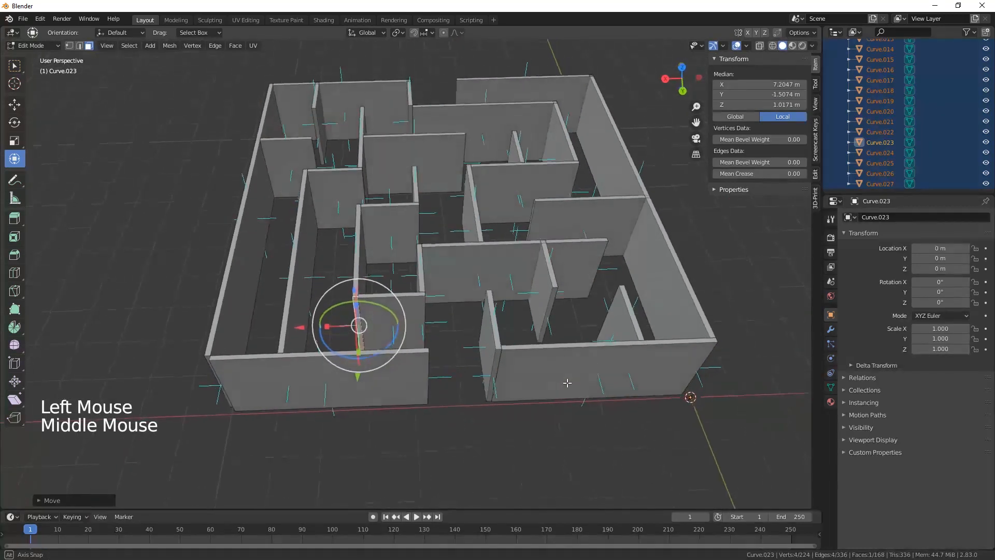
Turn off face normal lines in Viewport Overlays and zoom out from the maze.
left_click(724, 45)
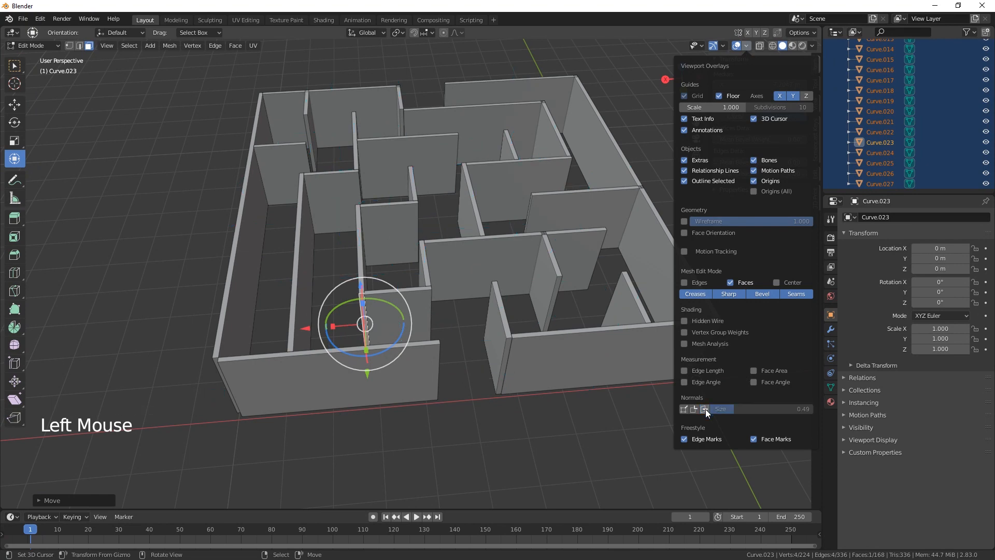
scroll("down", 3)
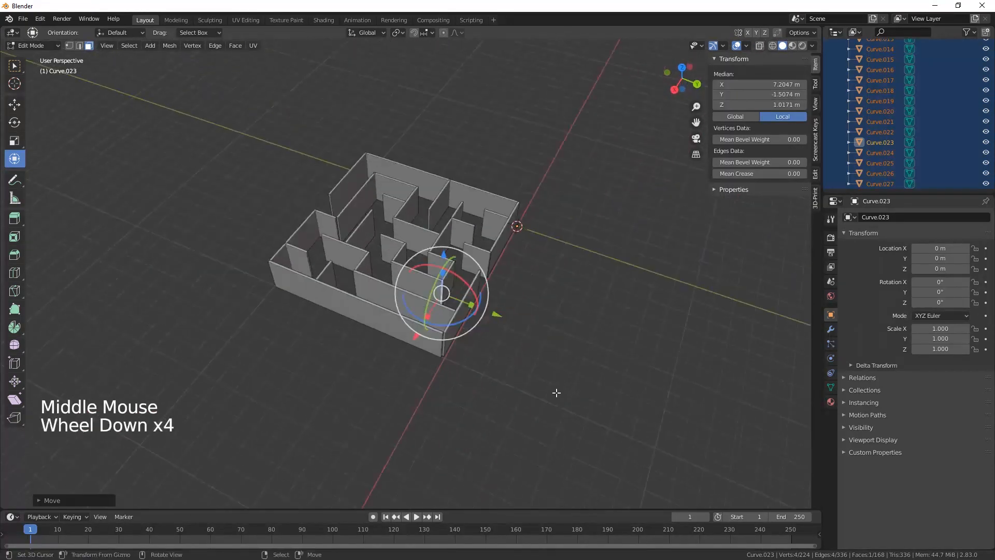
left_click(23, 19)
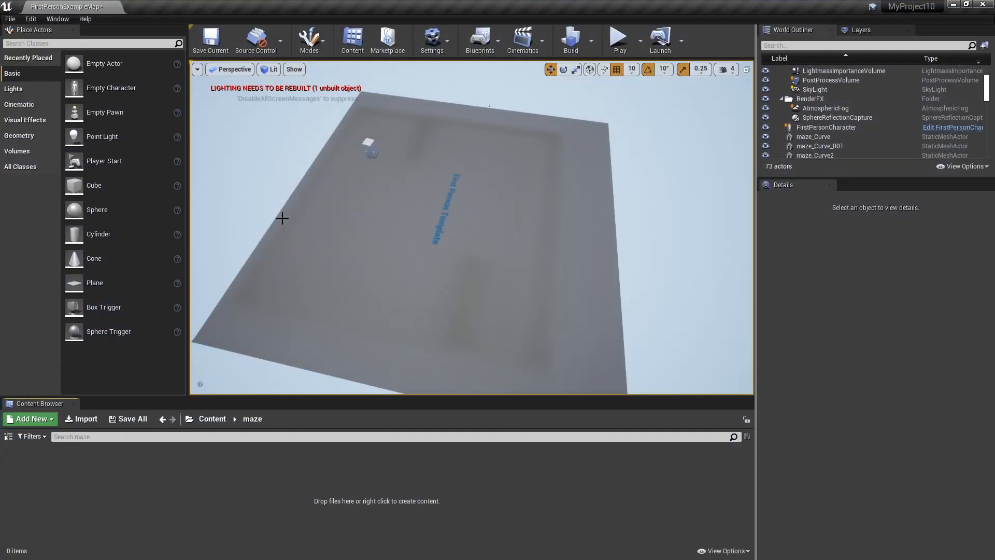
mouse_move(391, 248)
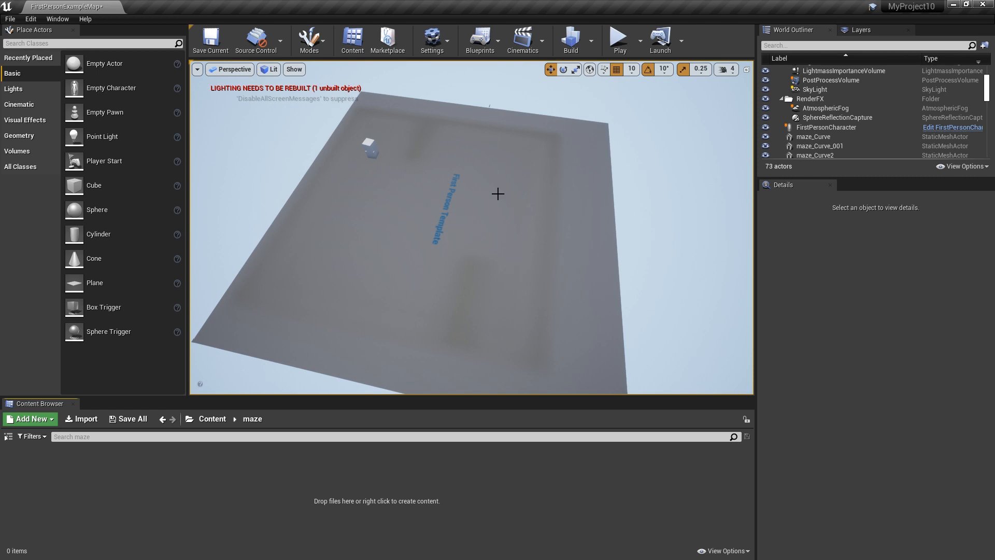
mouse_move(406, 123)
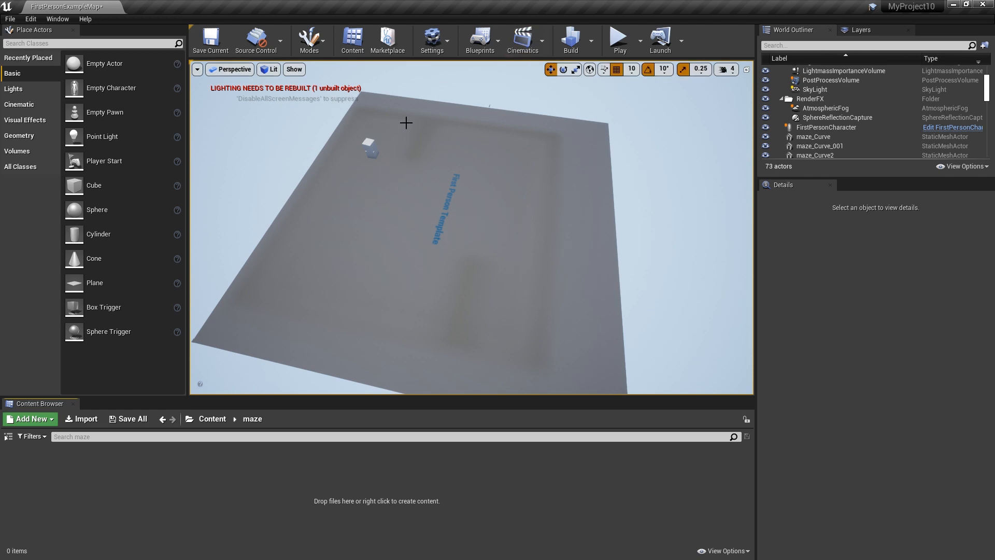
mouse_move(520, 232)
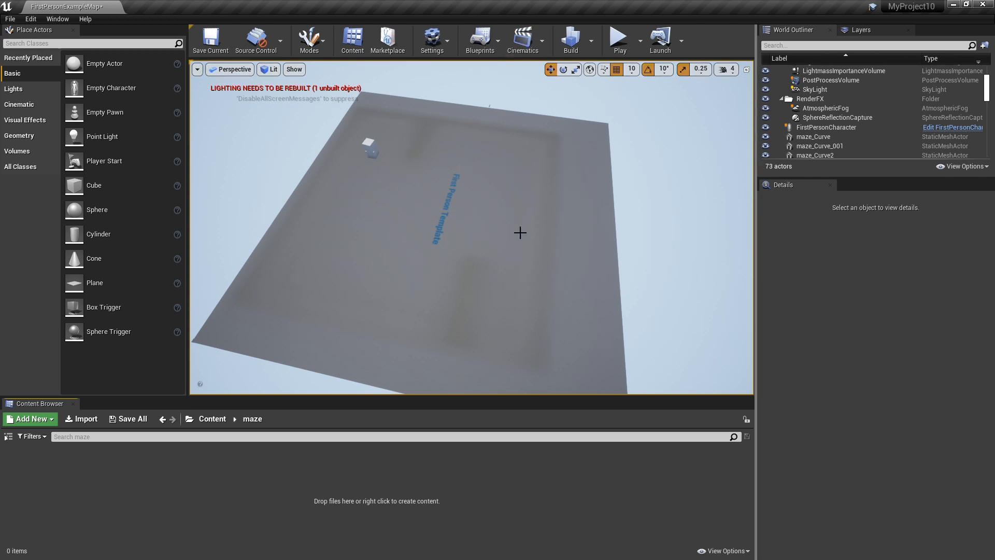
Import the exported maze FBX file through the Content Browser's Import.
left_click(810, 99)
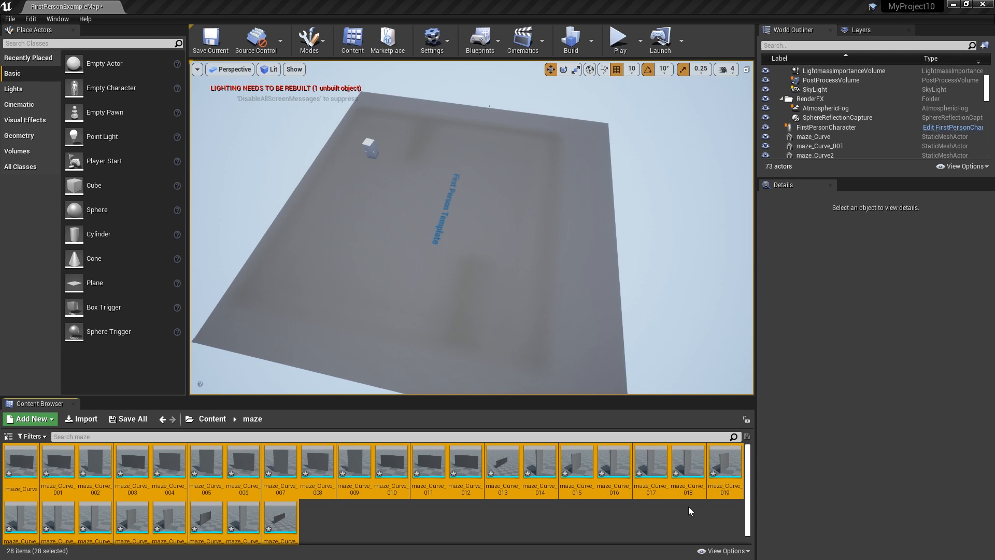
mouse_move(281, 463)
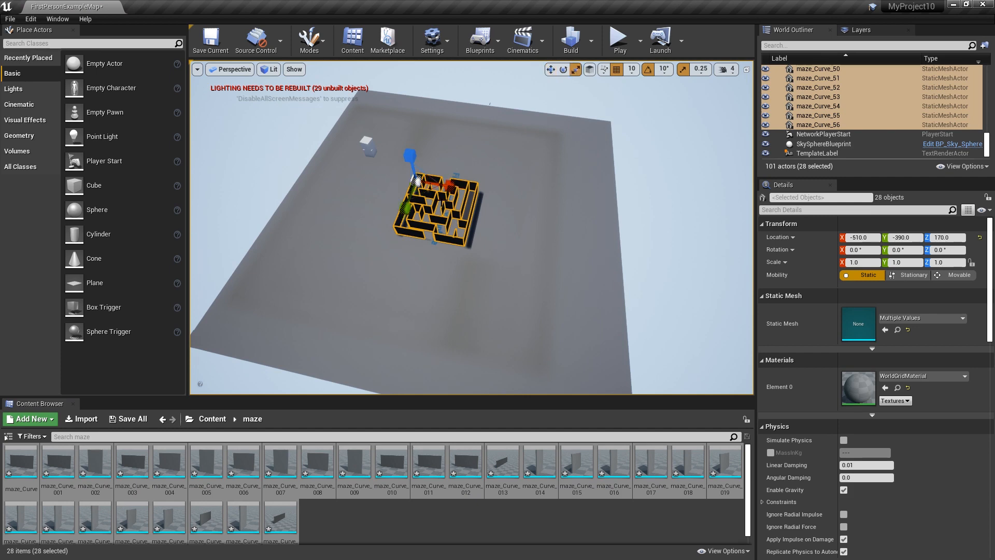
Enter the value 1.5 while placing the maze wall meshes into the level.
type("1.5")
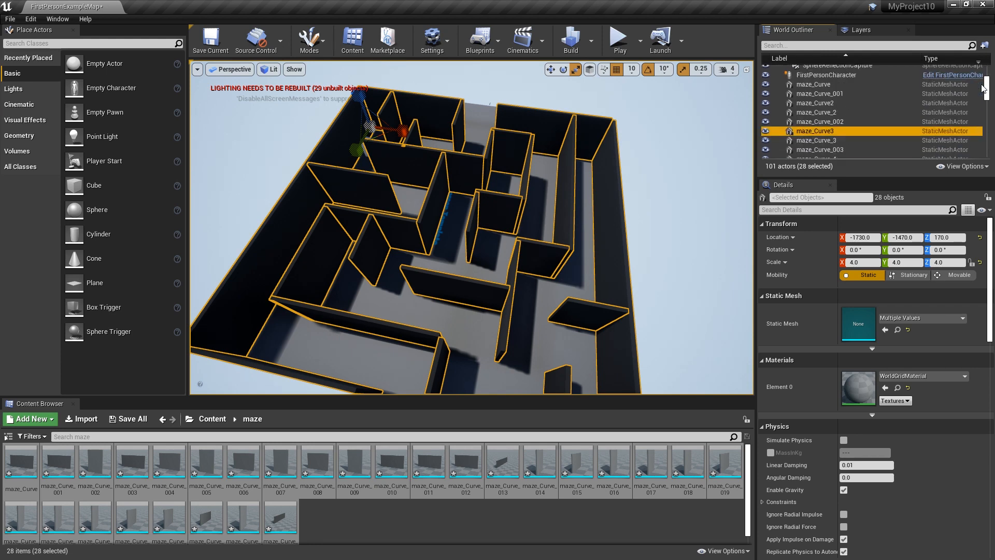
Select FirstPersonCharacter in the World Outliner and play the level in first person.
left_click(825, 82)
type("100.0000")
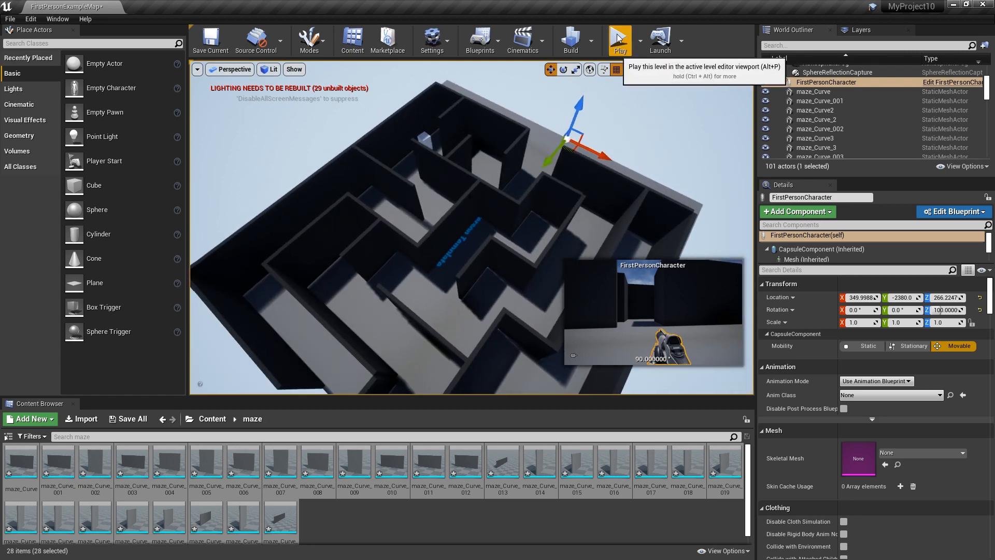
left_click(618, 38)
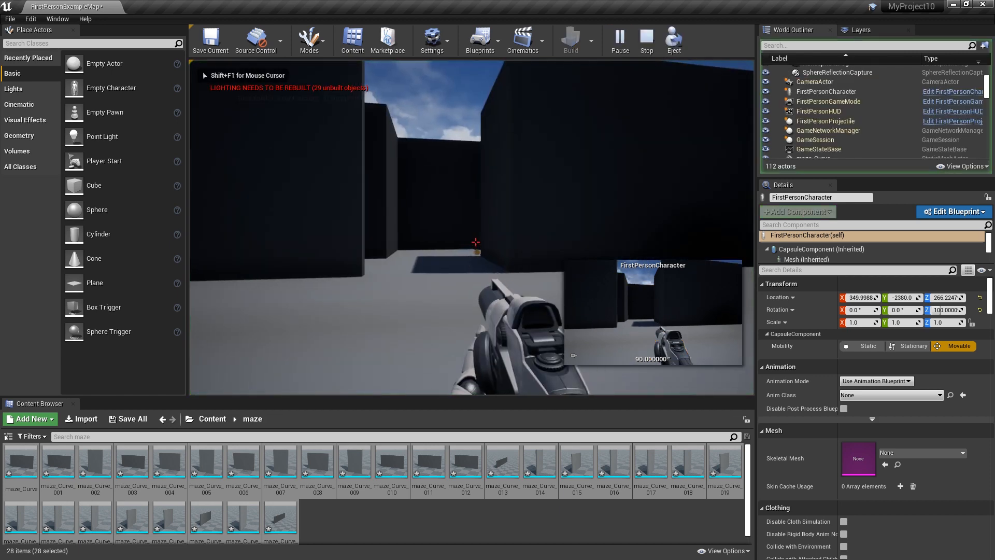